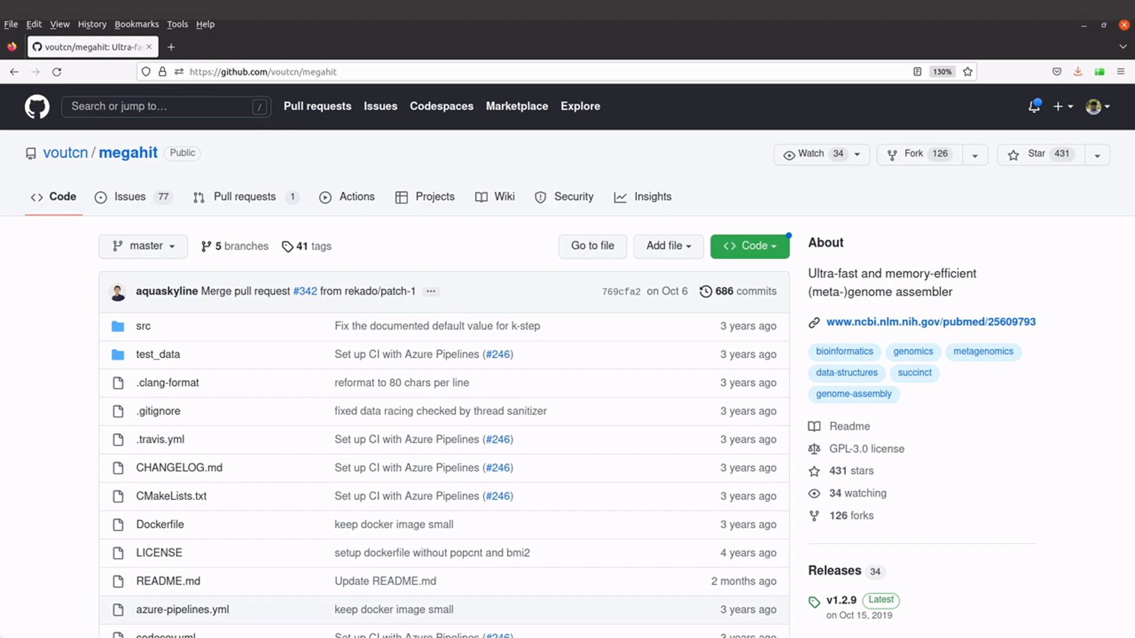
mouse_move(309, 610)
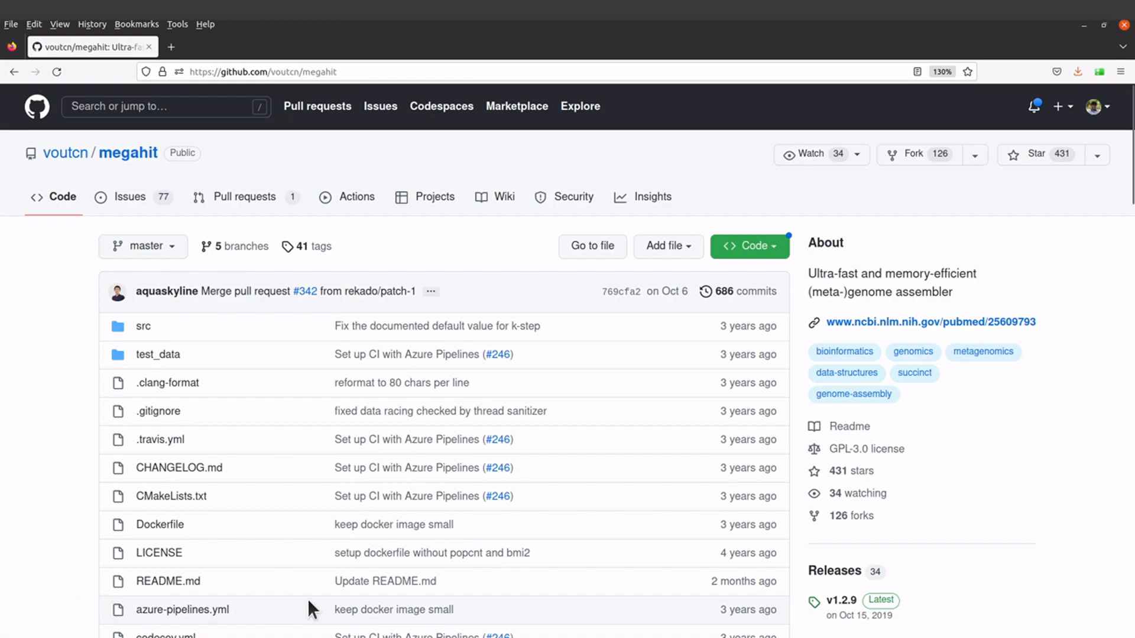
Bring the README Installation section with the bioconda install command into view
scroll("down", 3)
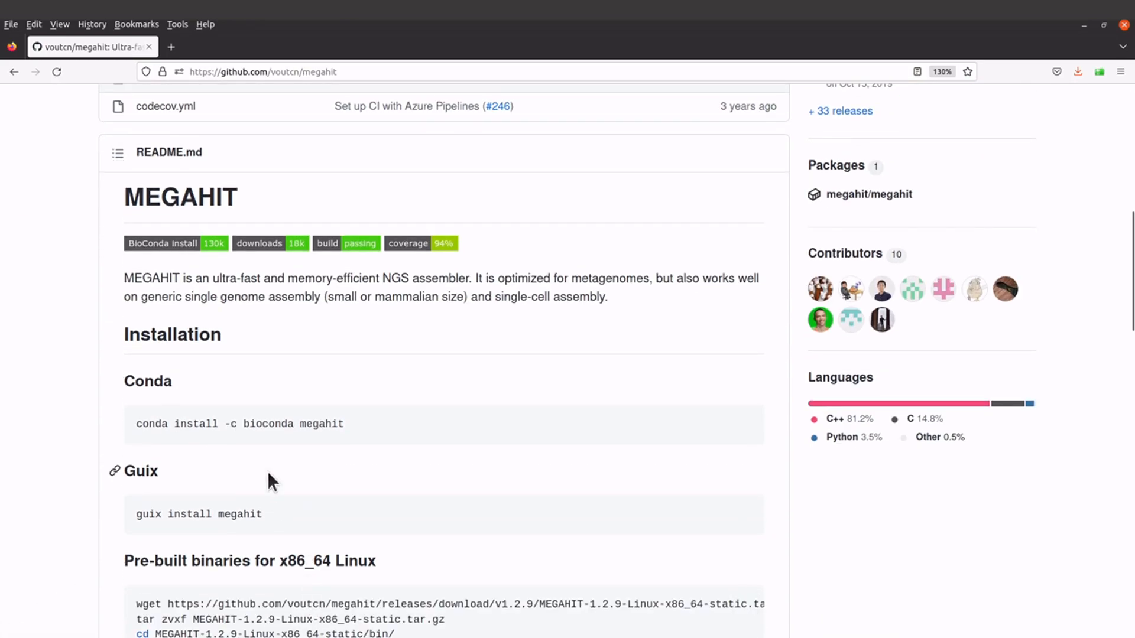
mouse_move(316, 315)
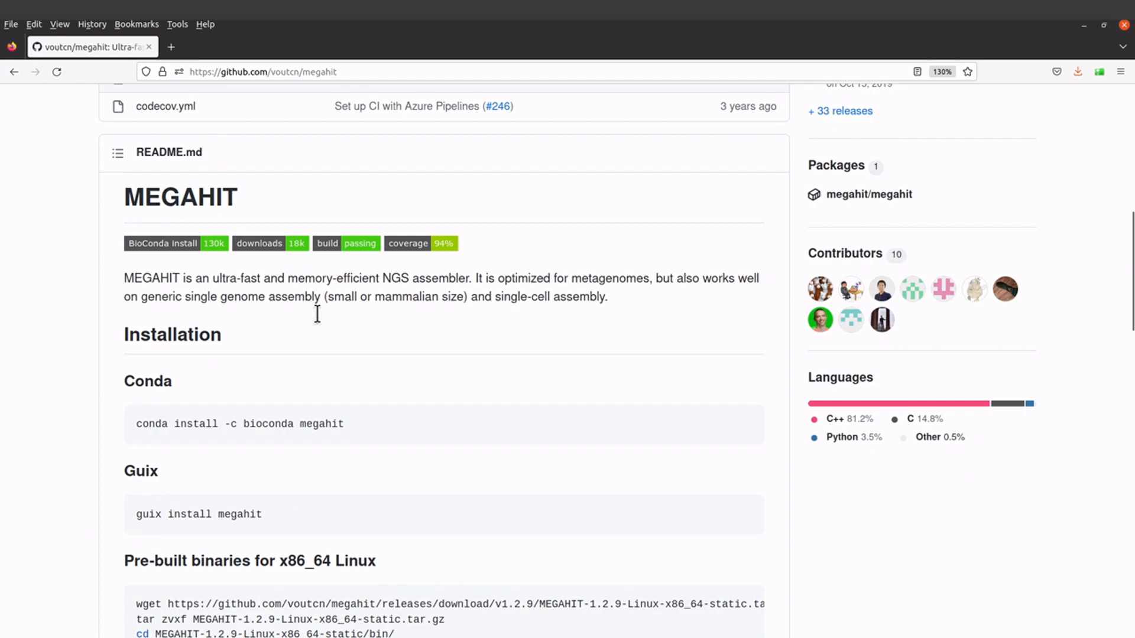
mouse_move(617, 311)
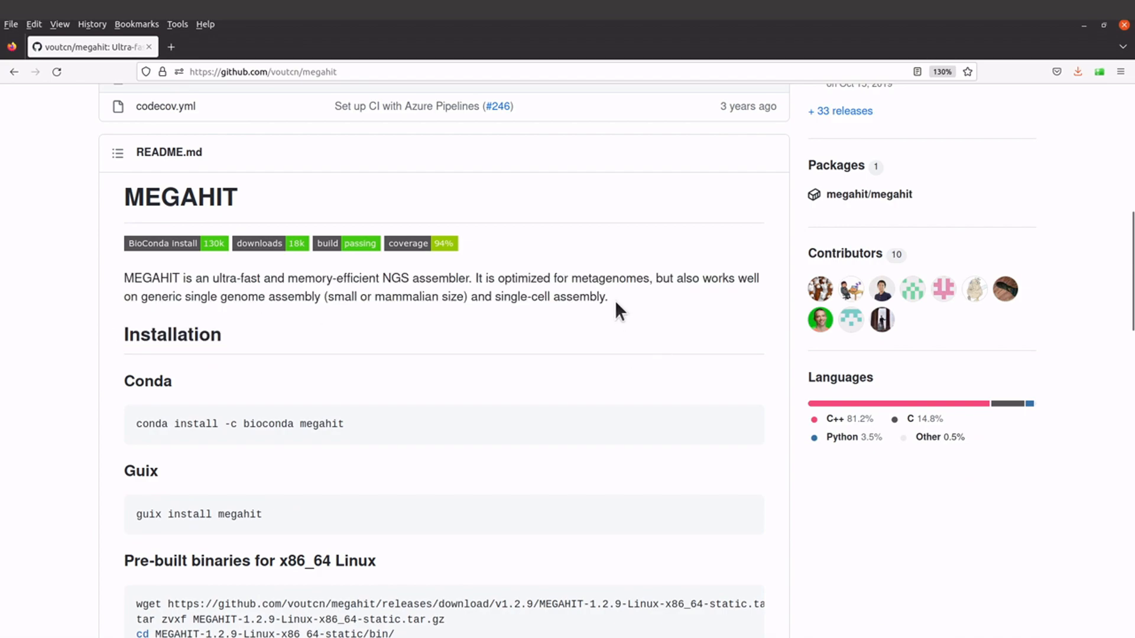
mouse_move(591, 499)
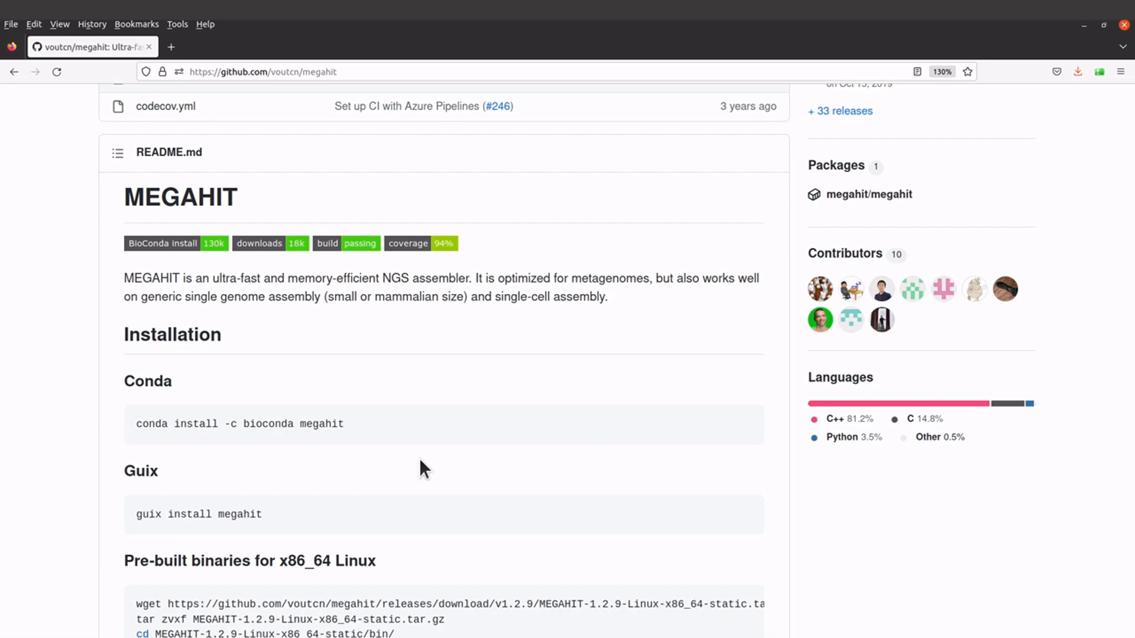
mouse_move(233, 450)
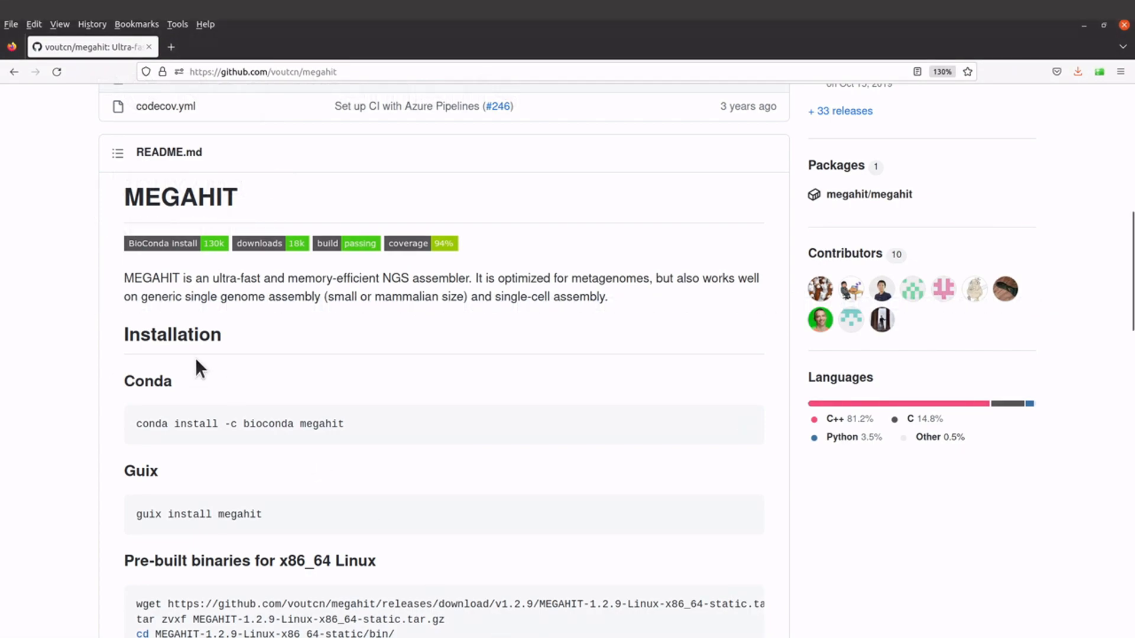
mouse_move(16, 77)
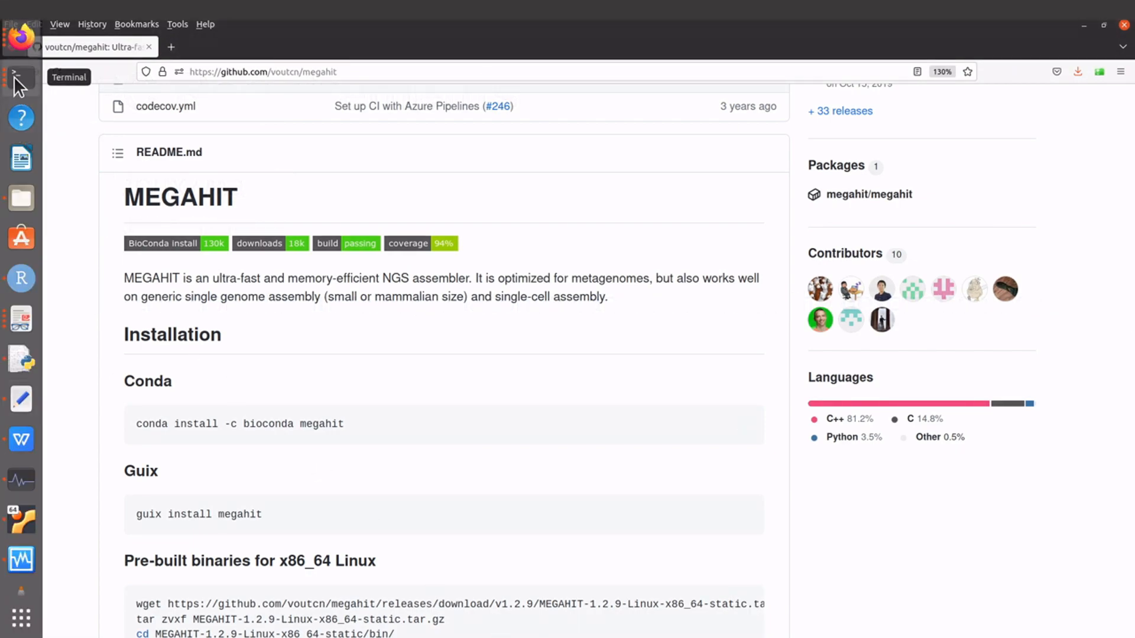
Add the bioconda channel to the conda configuration from a new Terminal window
left_click(20, 78)
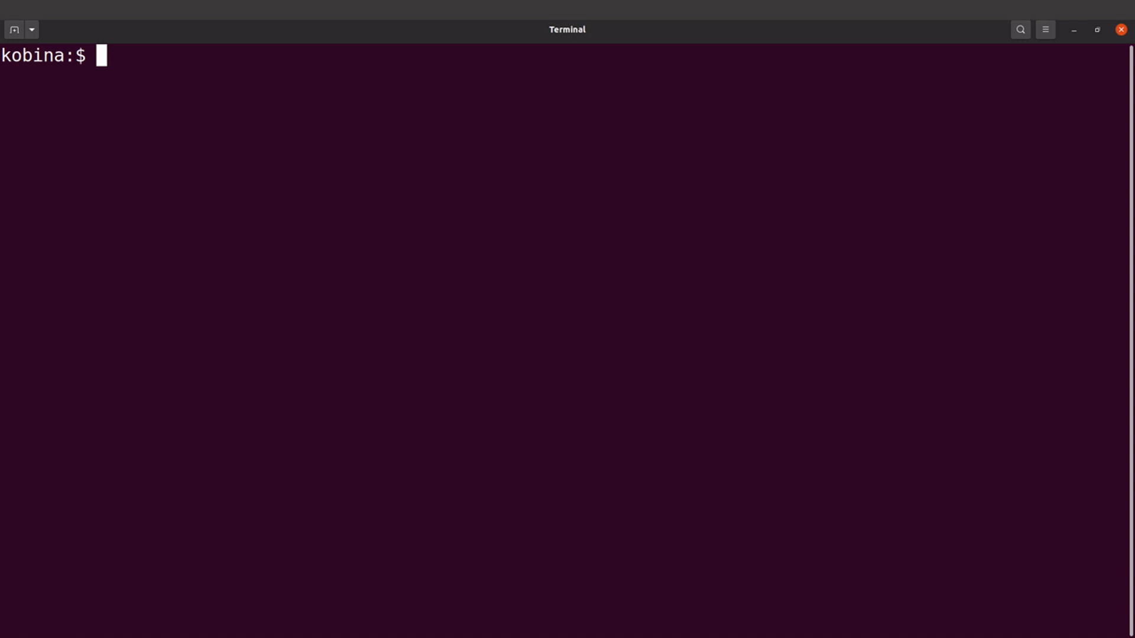
type("conda config")
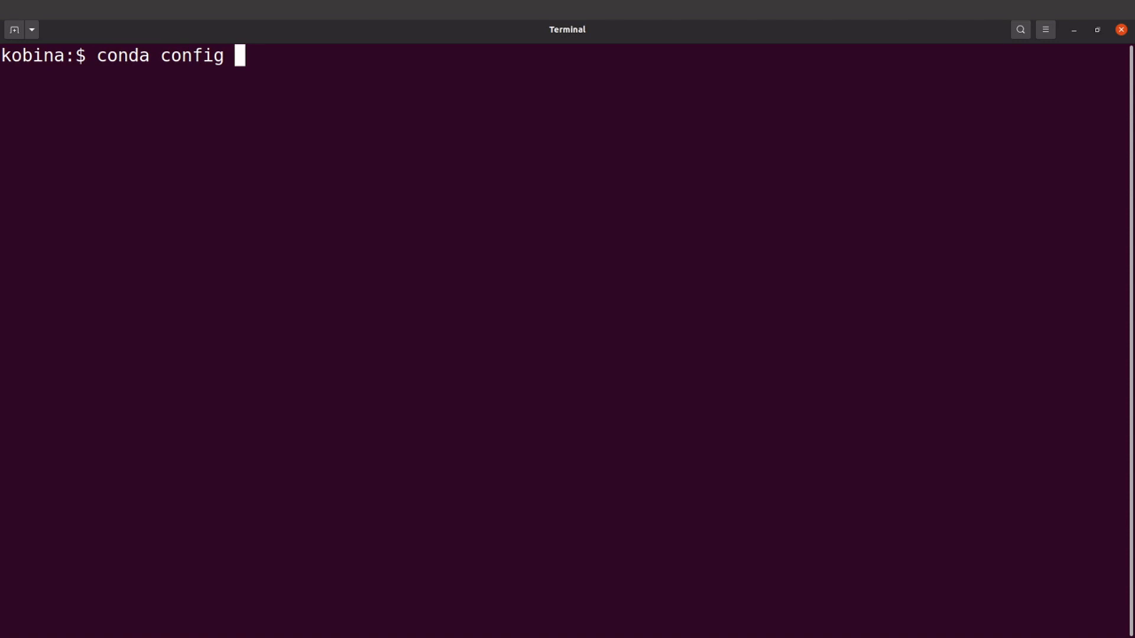
type("--add channels biocon")
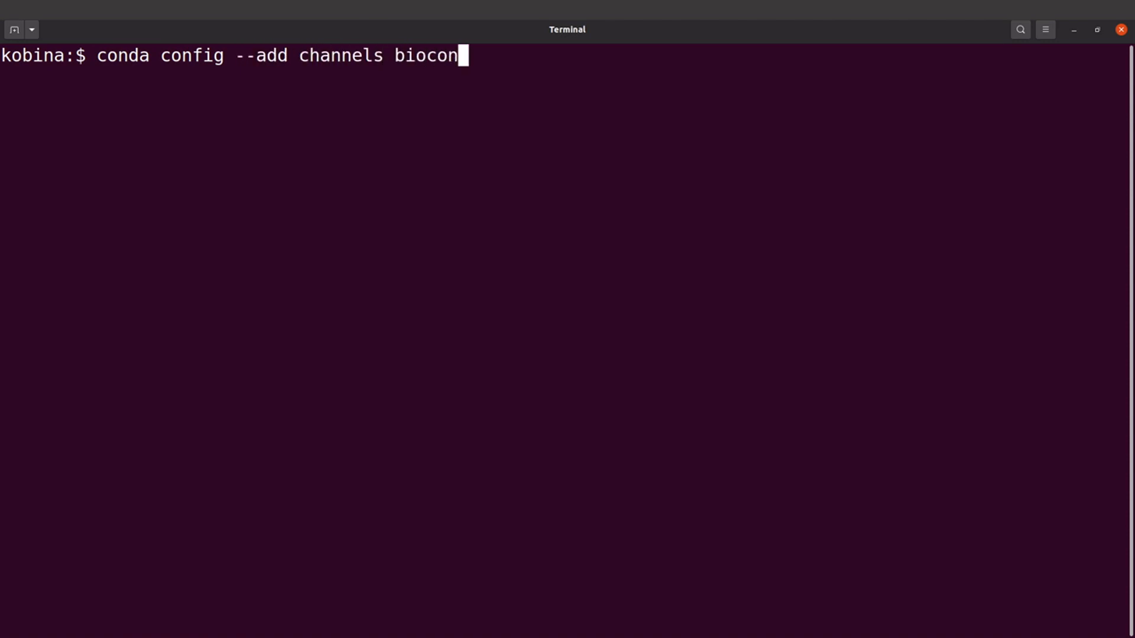
key("Return")
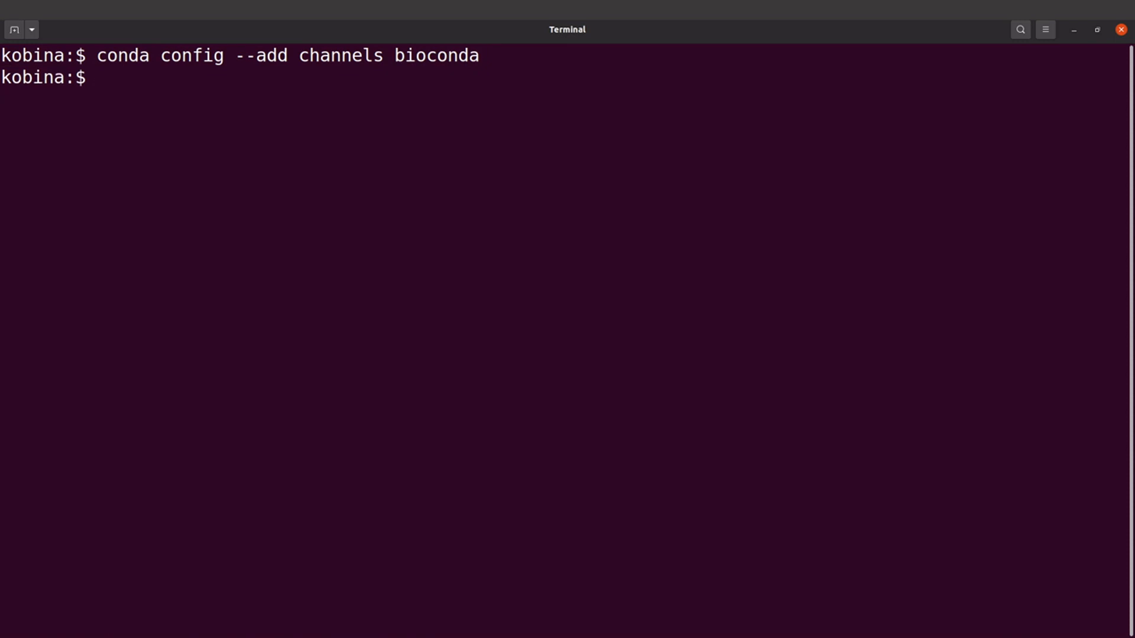
Add the conda-forge channel to the conda configuration
type("conda co")
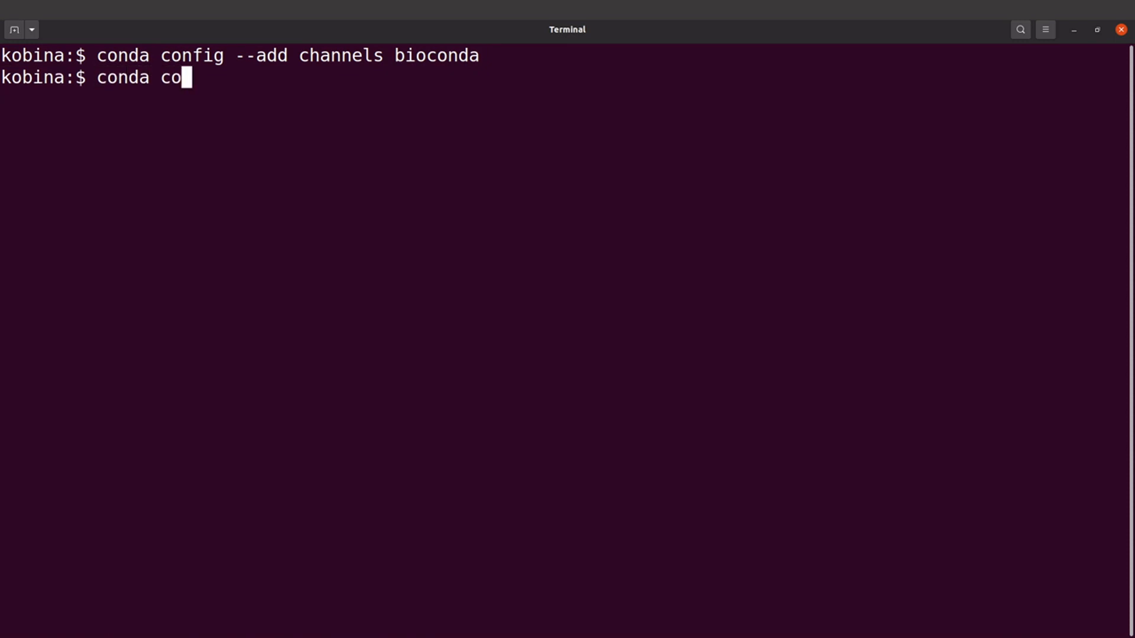
type("nfig --add c")
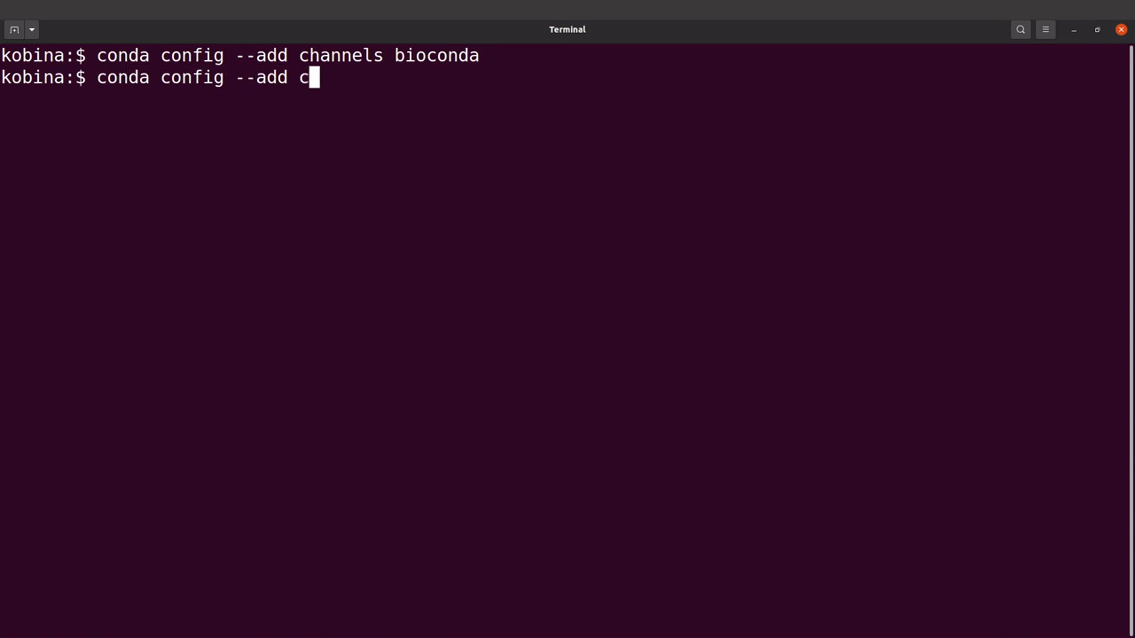
type("hannels")
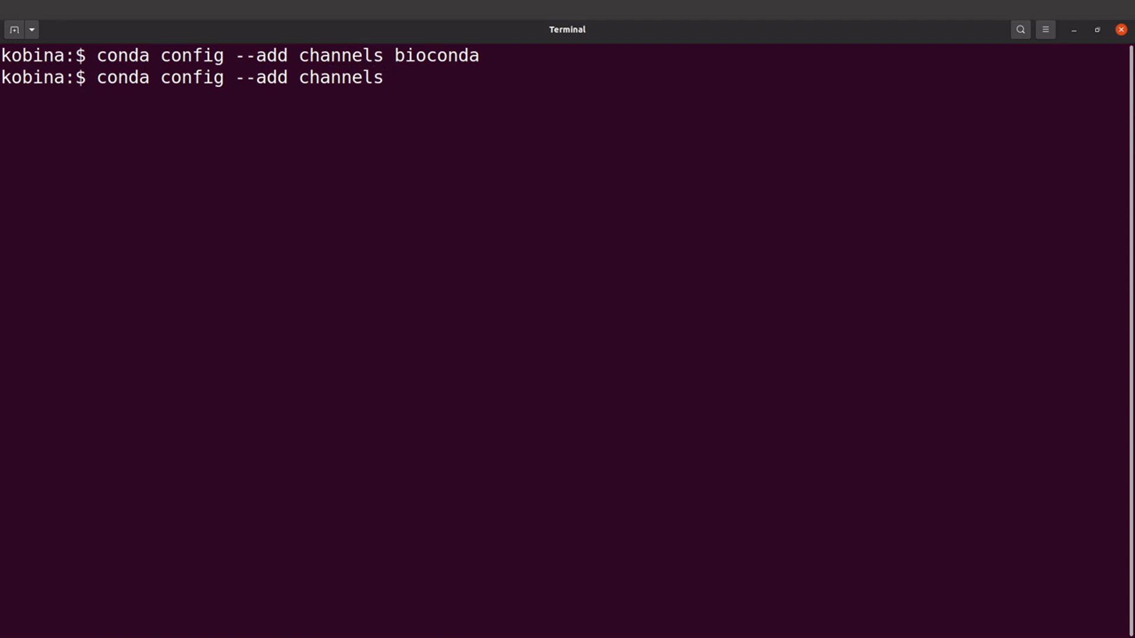
type("conda-forge")
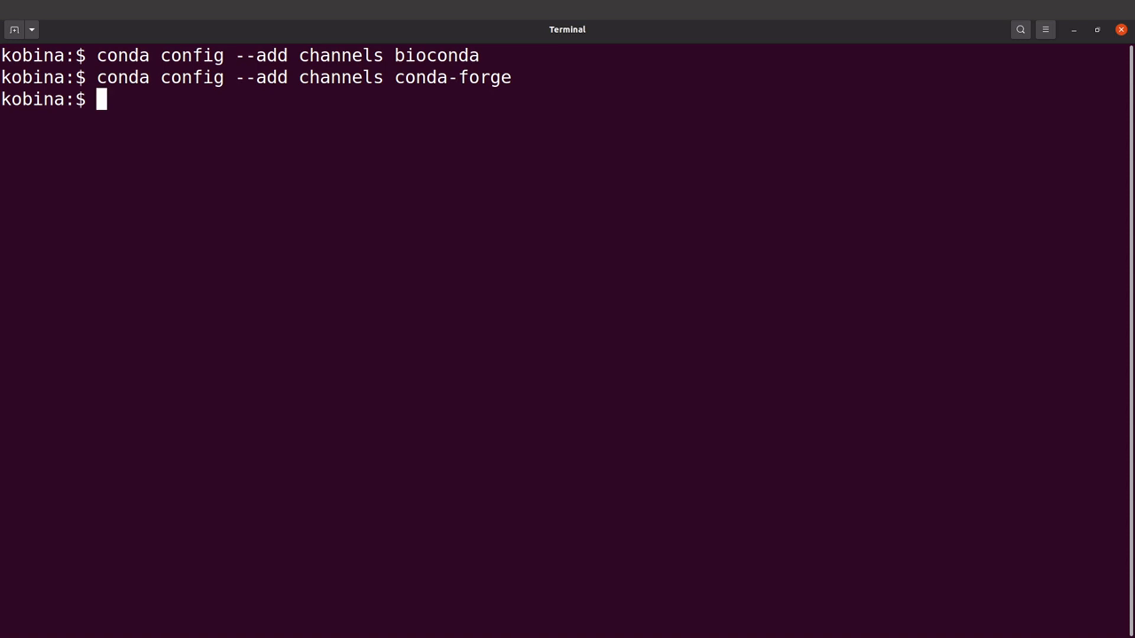
Create the genome-assembly environment with megahit via 'conda create -n genome-assembly megahit', confirming with y
type("conda create -n")
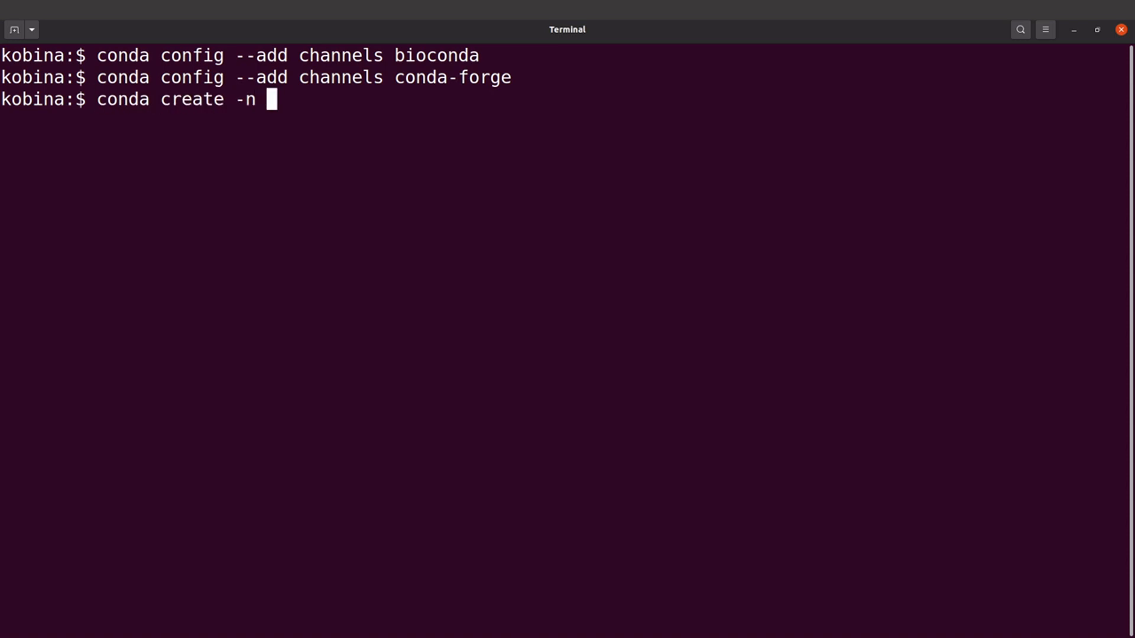
type("gen")
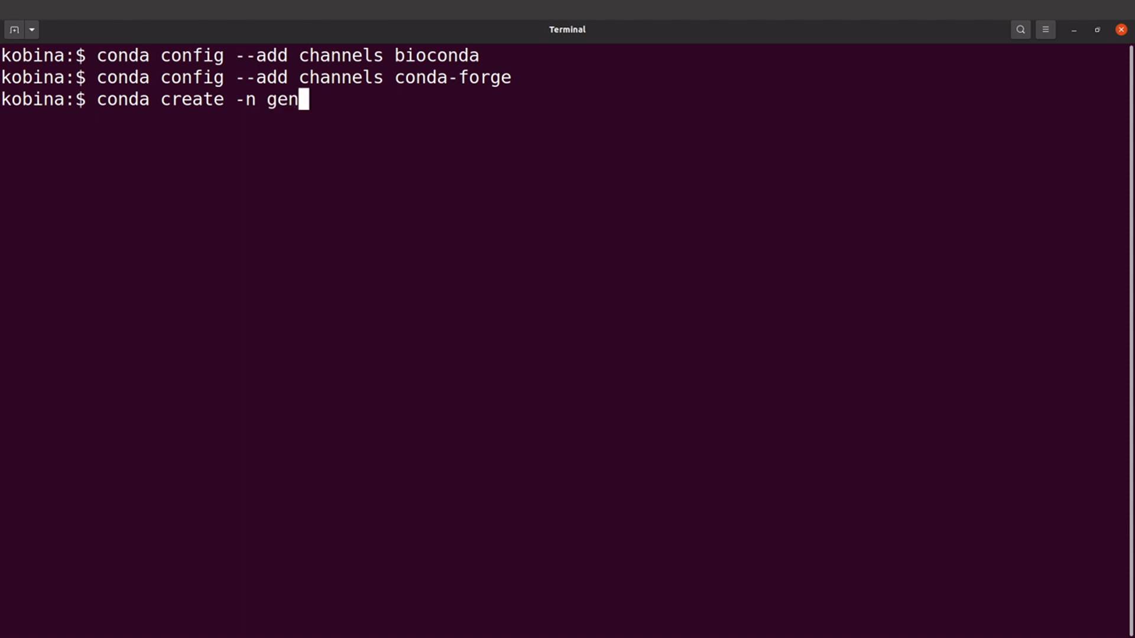
type("ome-assembly")
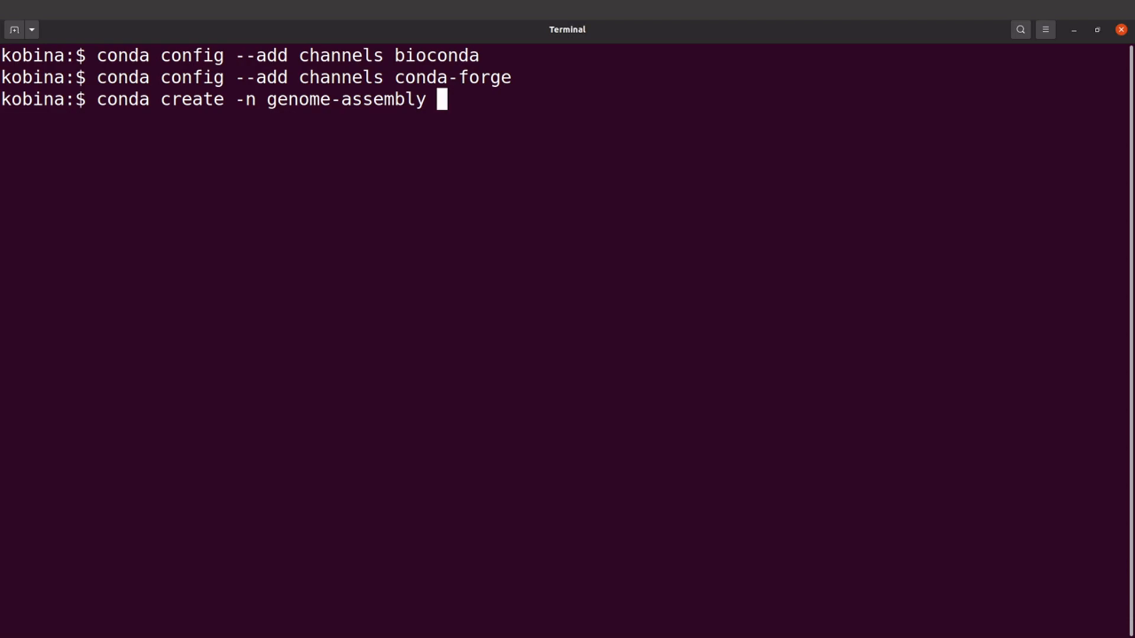
type("me")
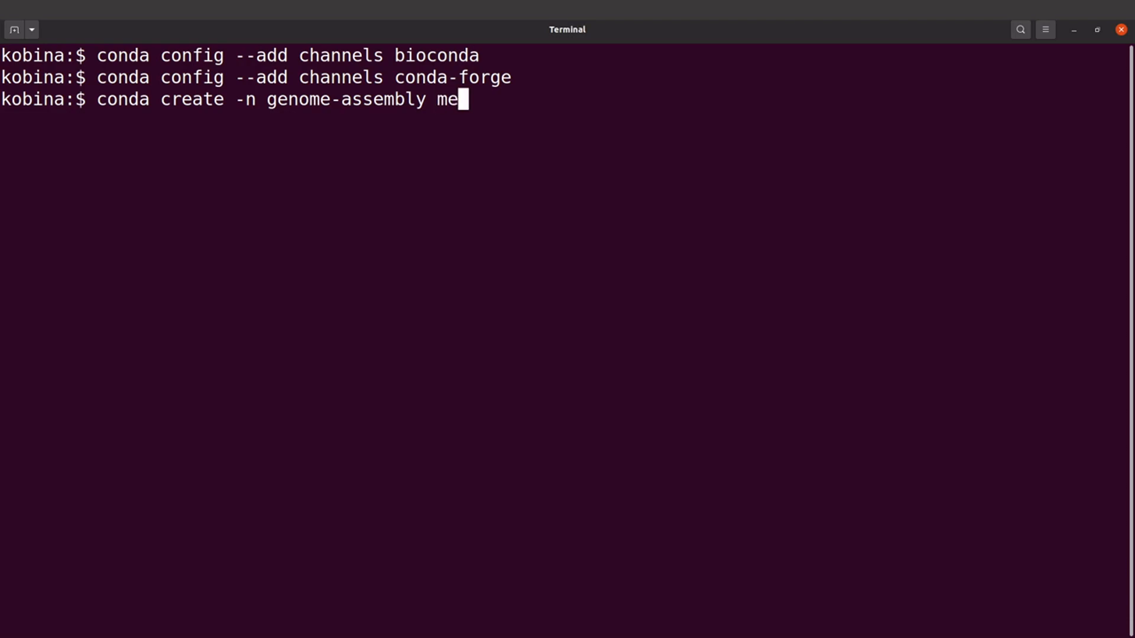
type("gahi")
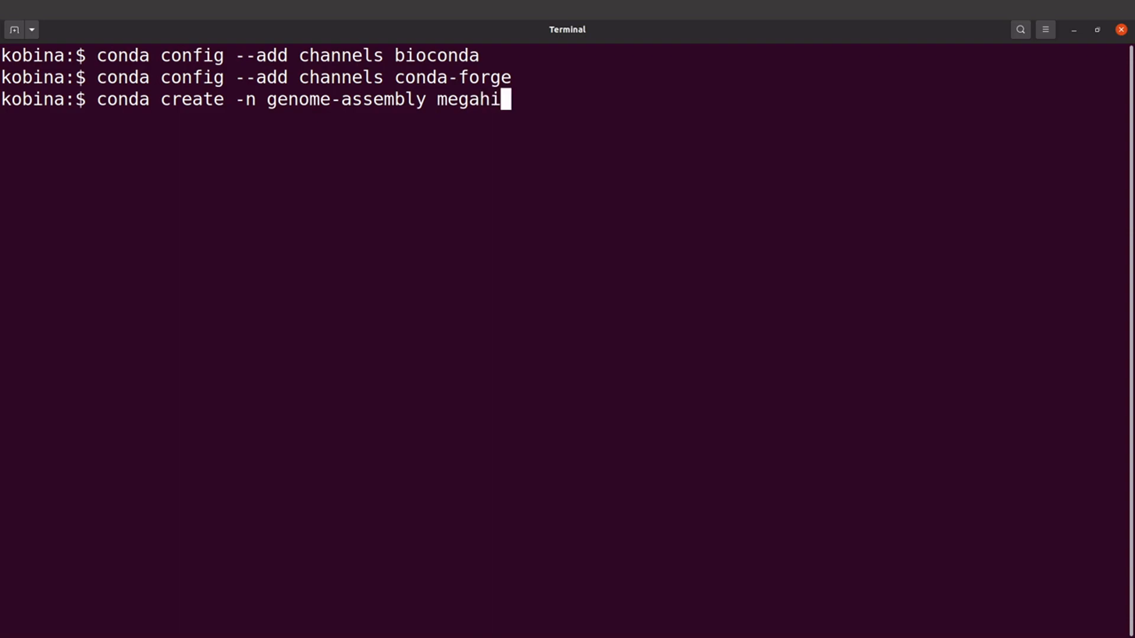
type("t")
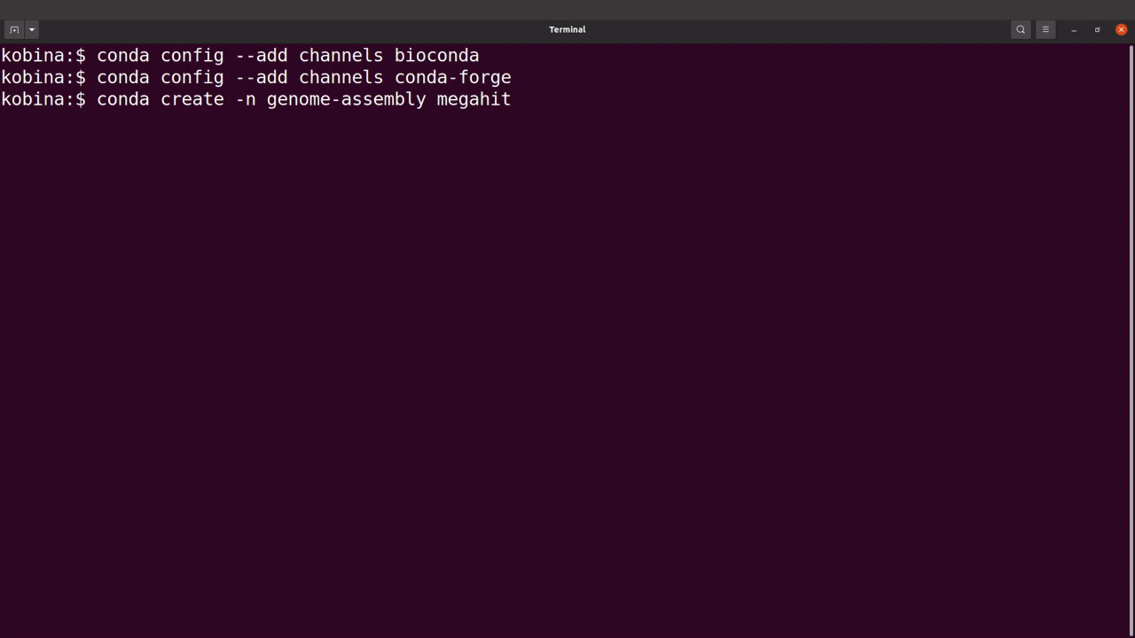
key("Return")
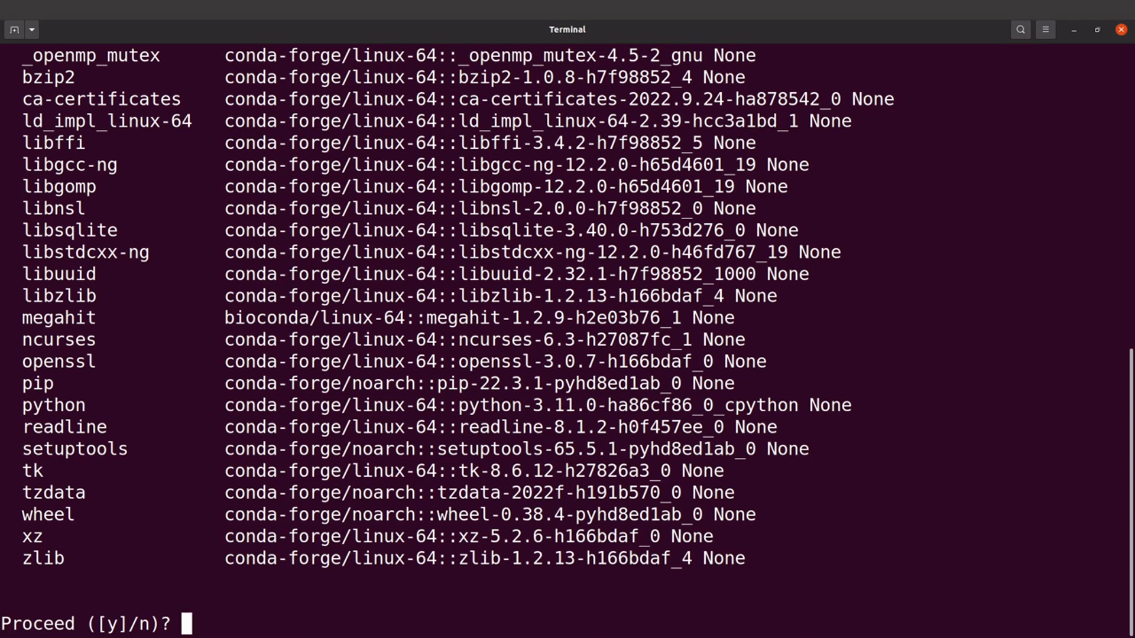
type("y")
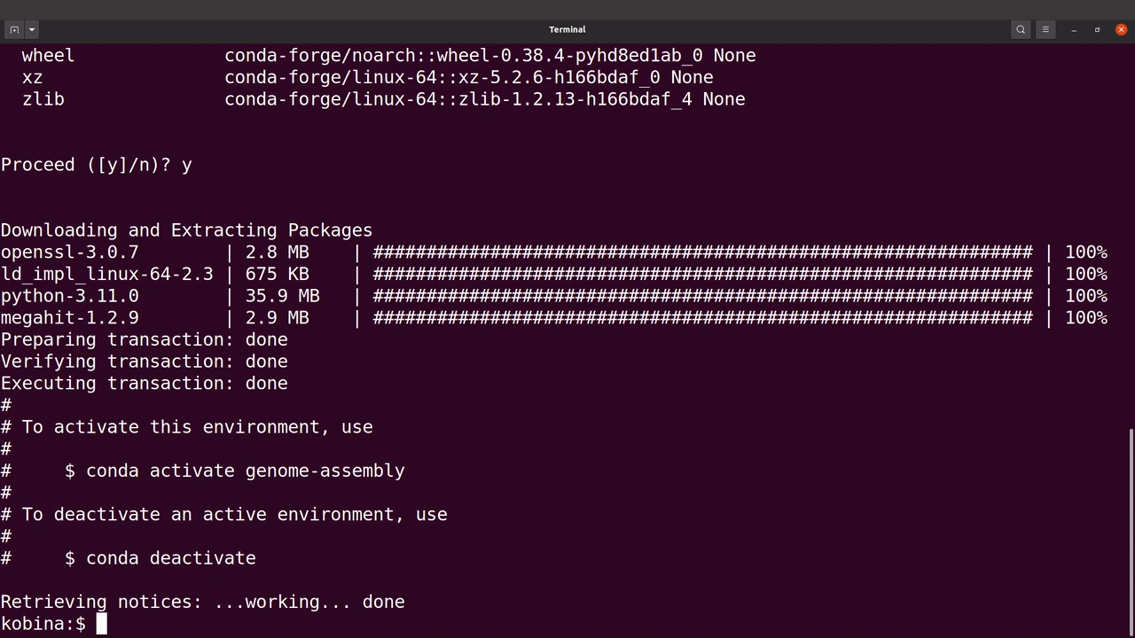
mouse_move(29, 423)
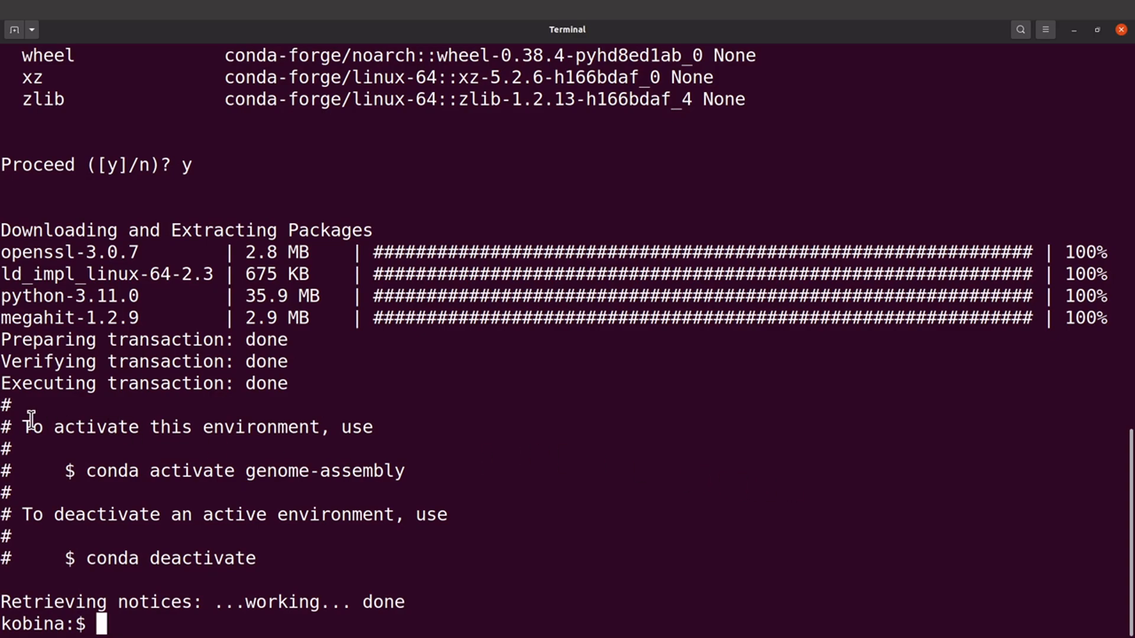
mouse_move(307, 558)
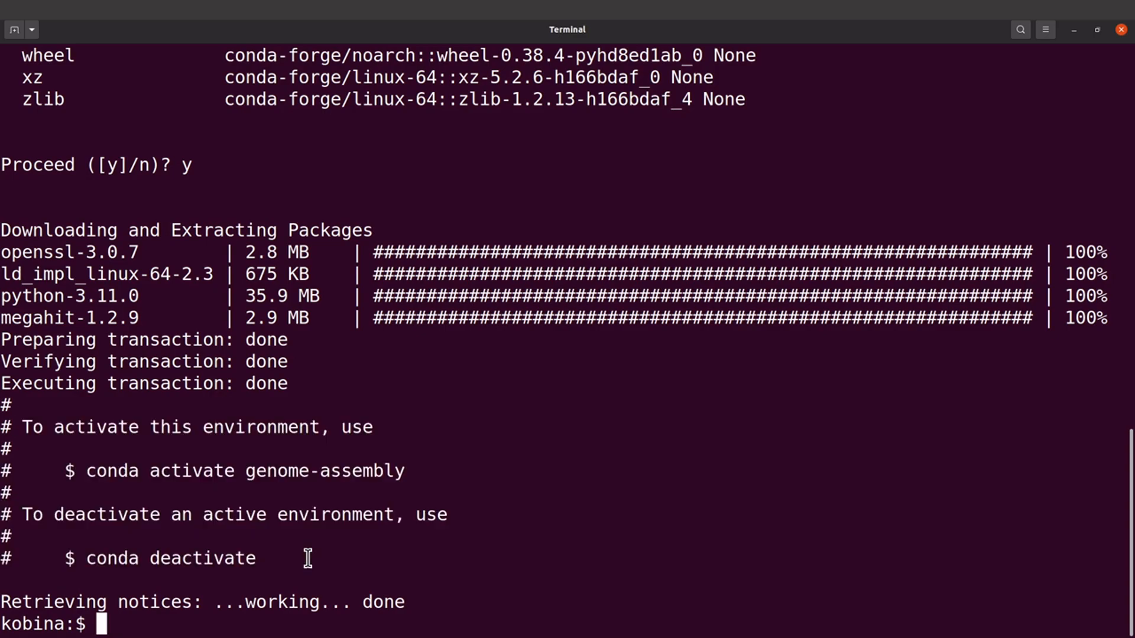
mouse_move(348, 568)
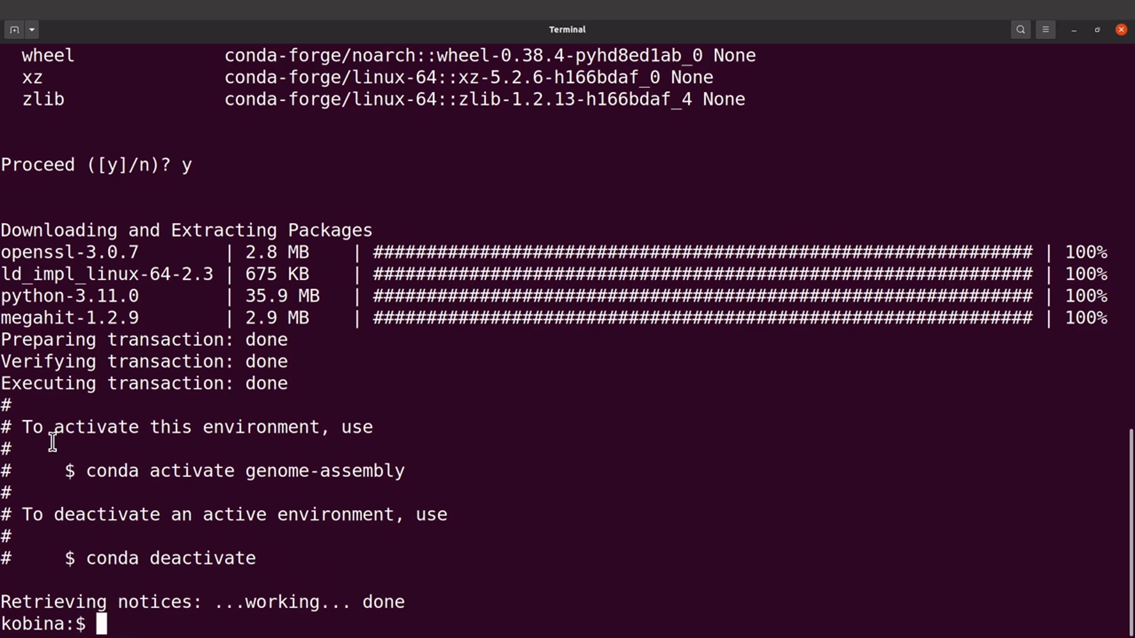
mouse_move(139, 485)
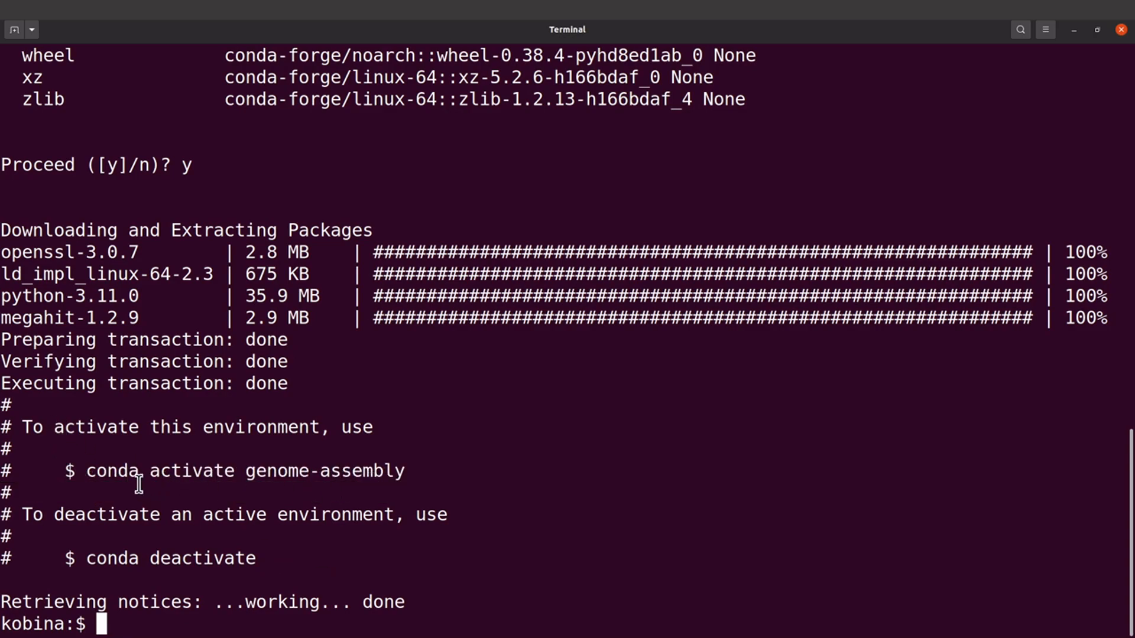
mouse_move(81, 515)
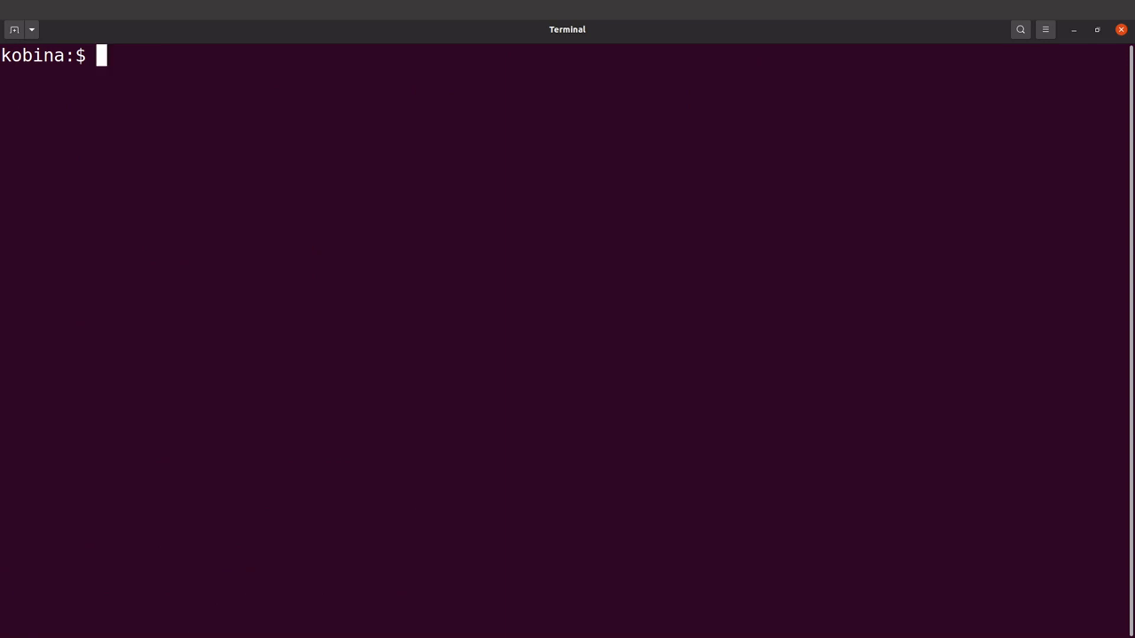
List the existing conda environments with 'conda env list'
type("con")
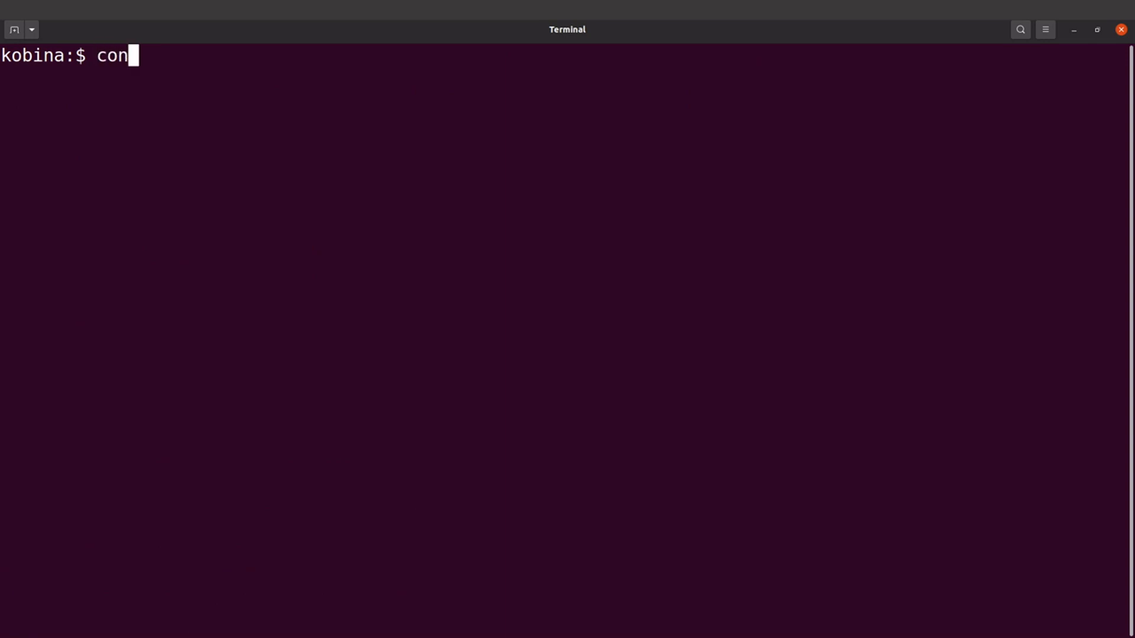
type("da env list")
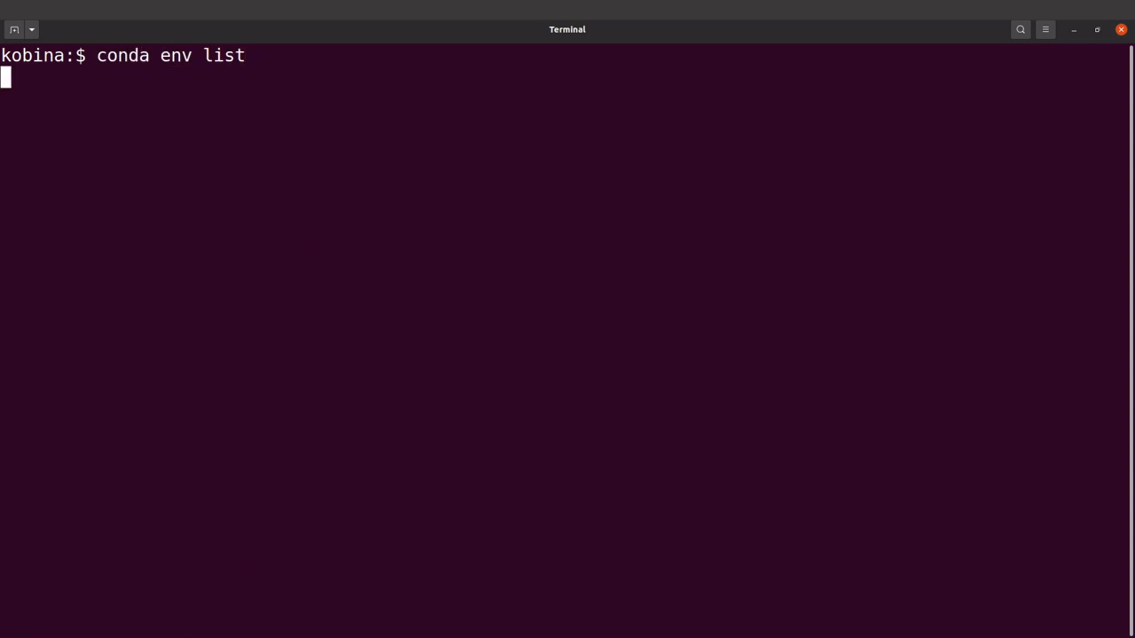
key("Return")
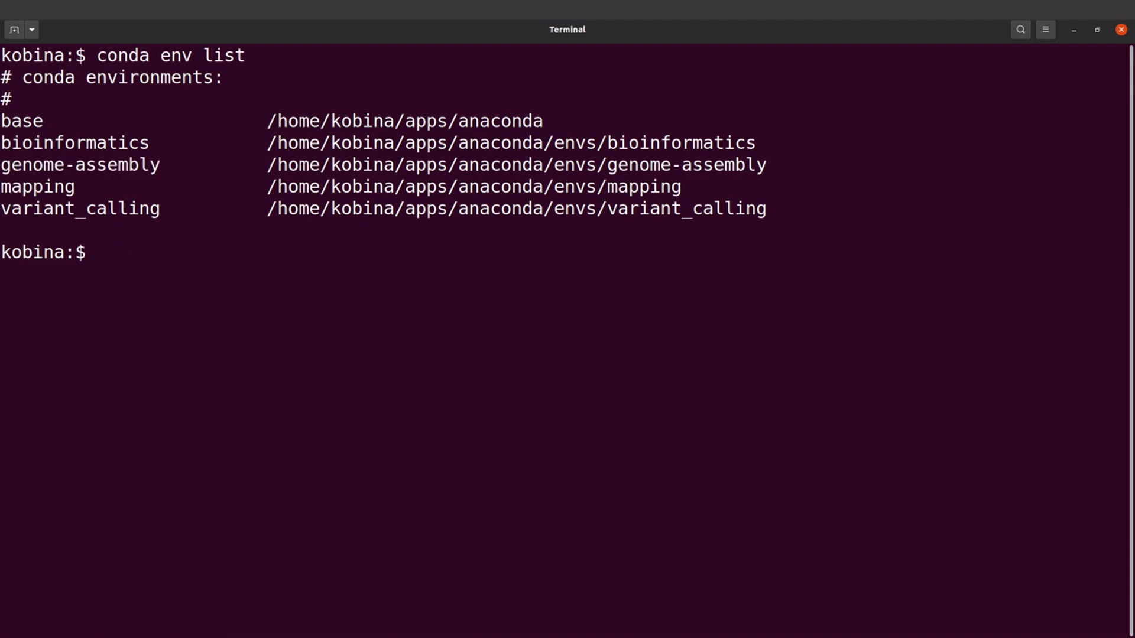
Activate the genome-assembly environment and run megahit to display its usage options
type("conda activa")
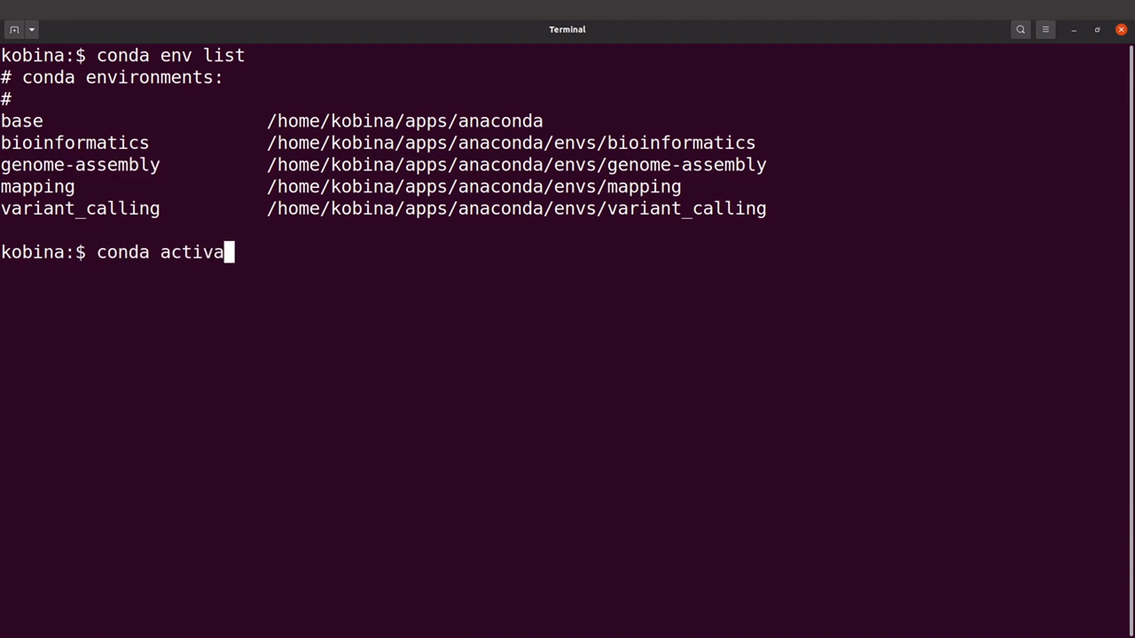
type("te genome-assembly")
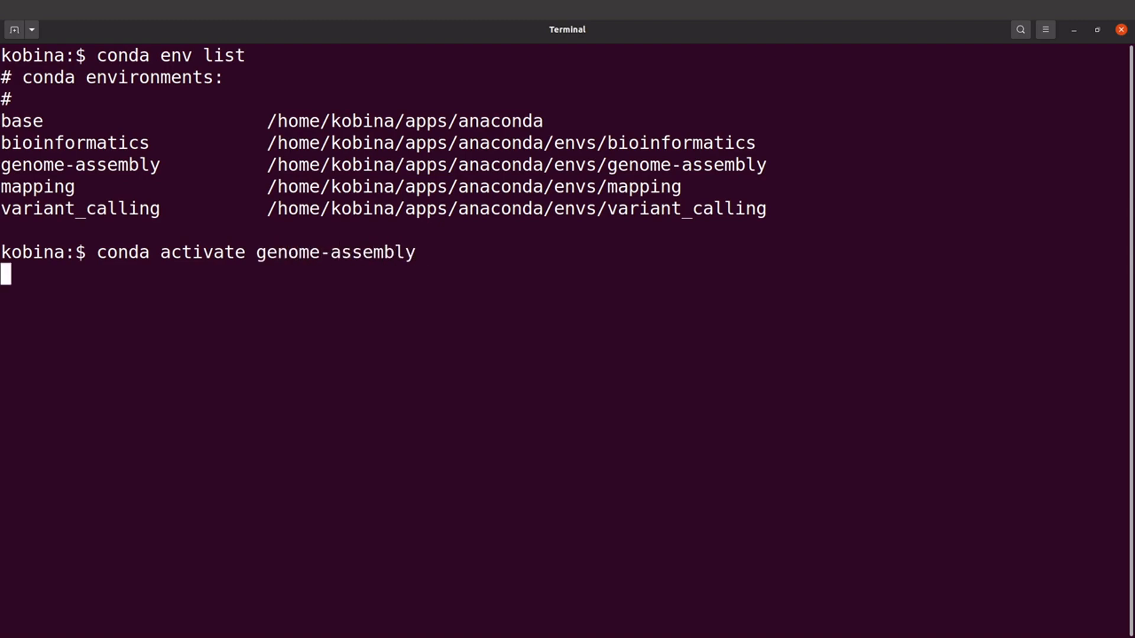
key("Return")
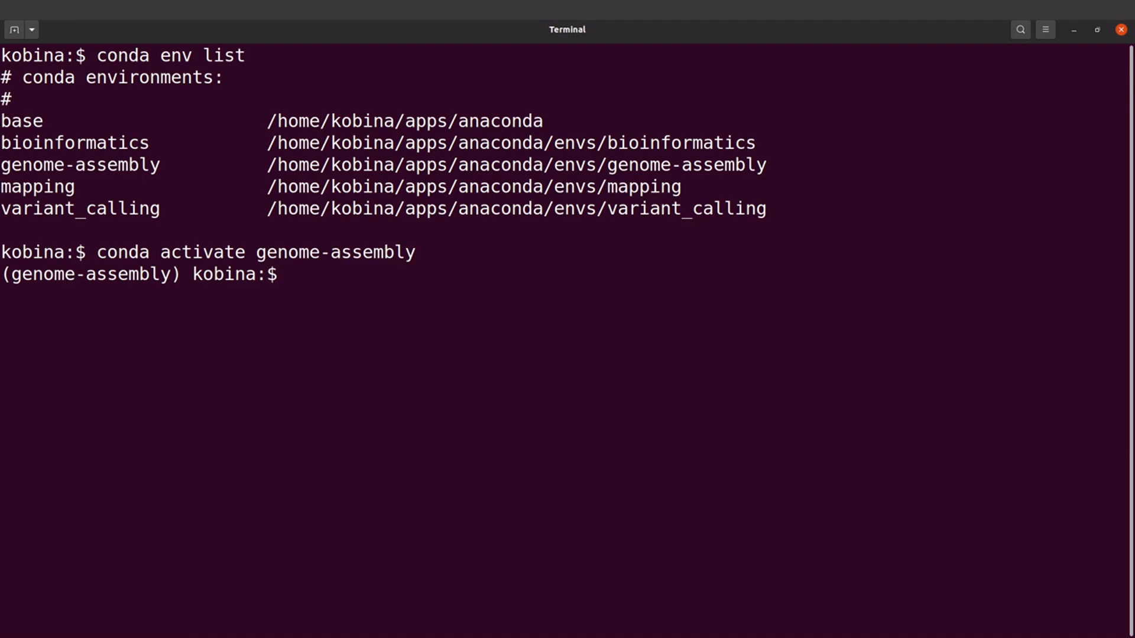
type("mega")
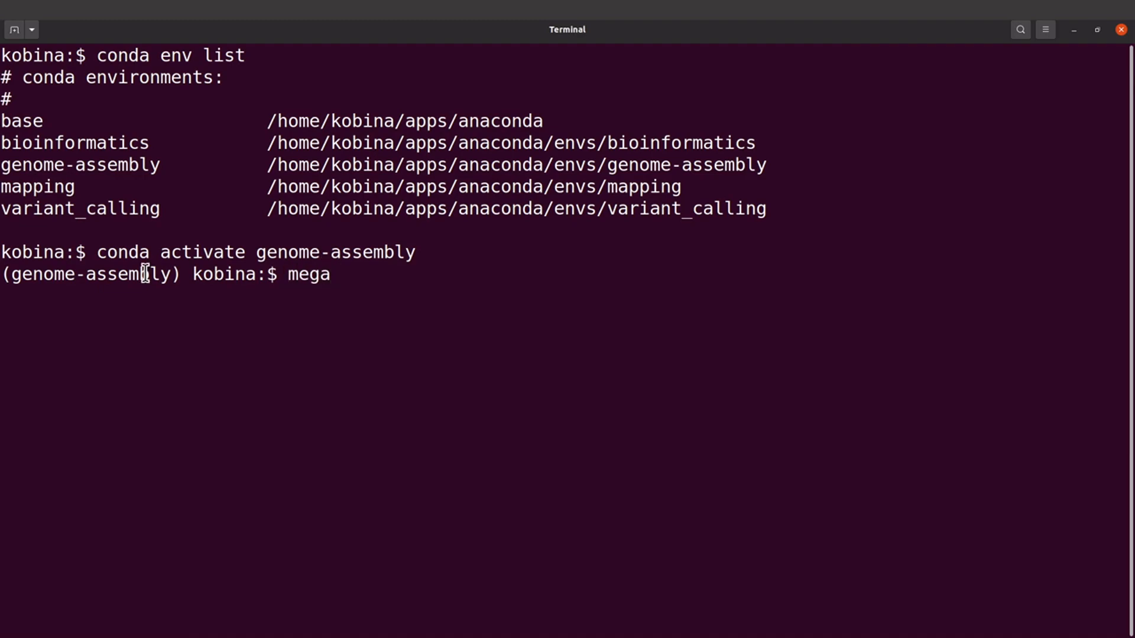
key("Return")
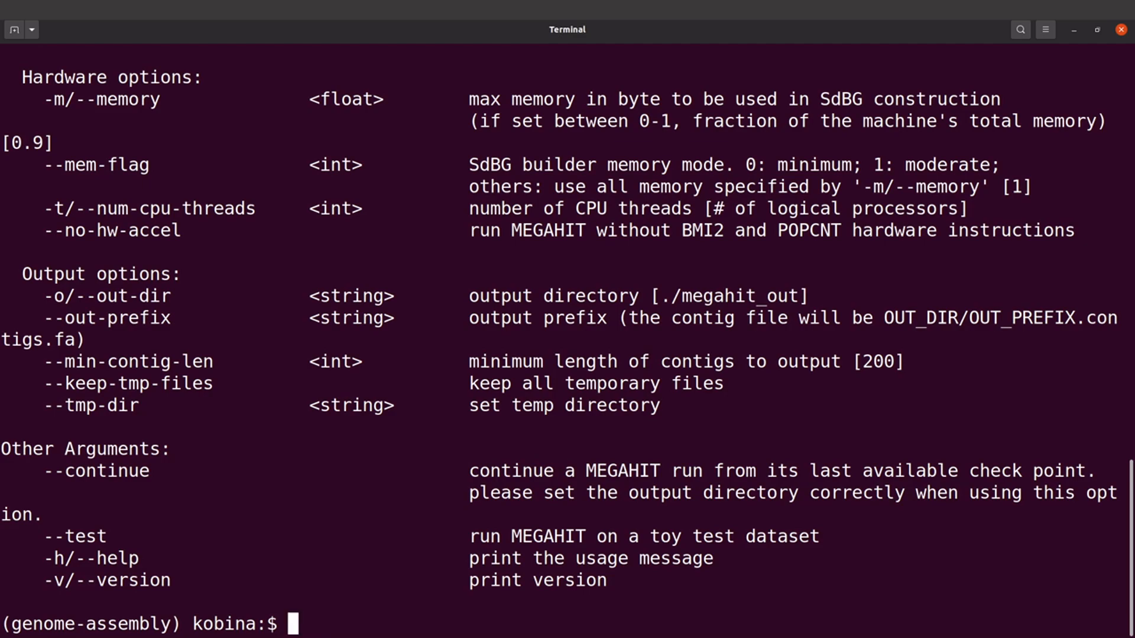
Deactivate the genome-assembly environment with 'conda deactivate', returning to the base prompt
type("c")
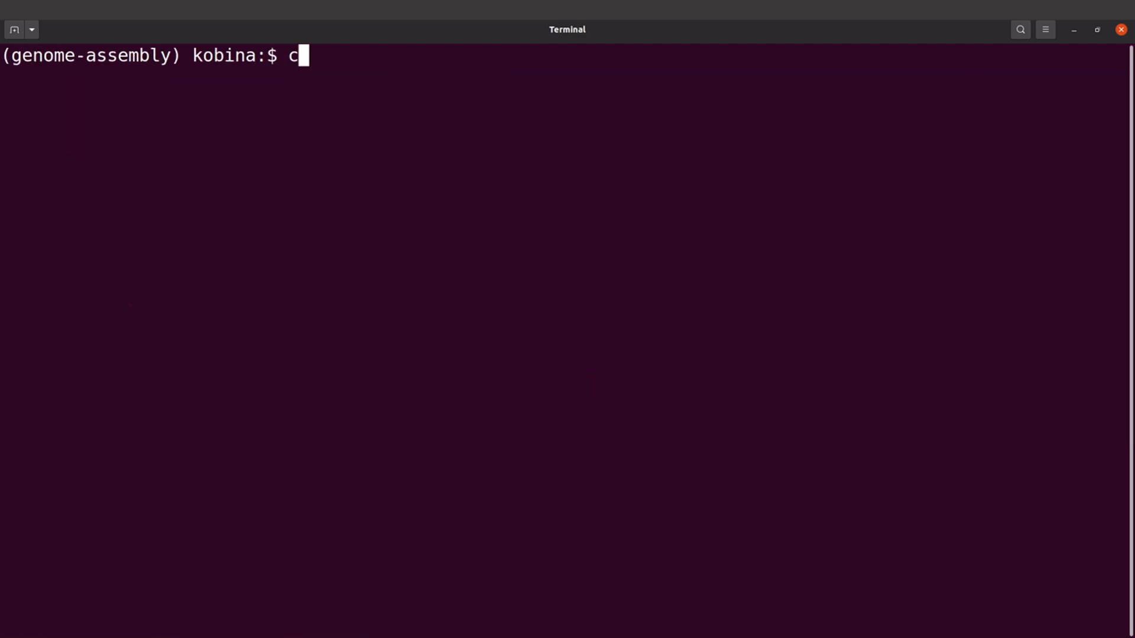
type("onda deactiva")
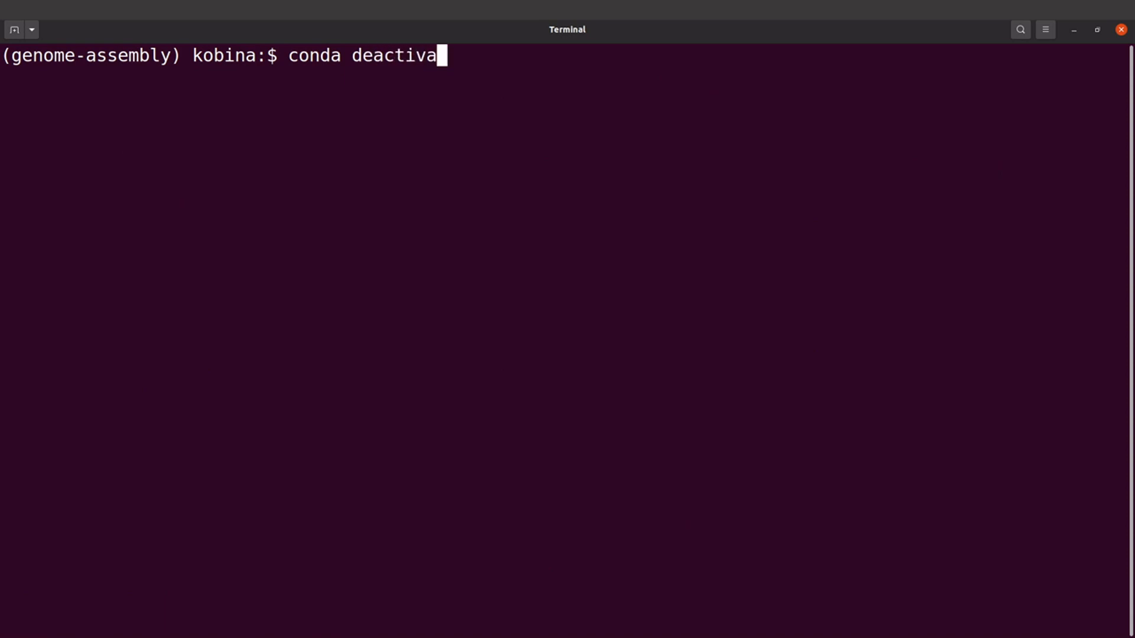
key("Return")
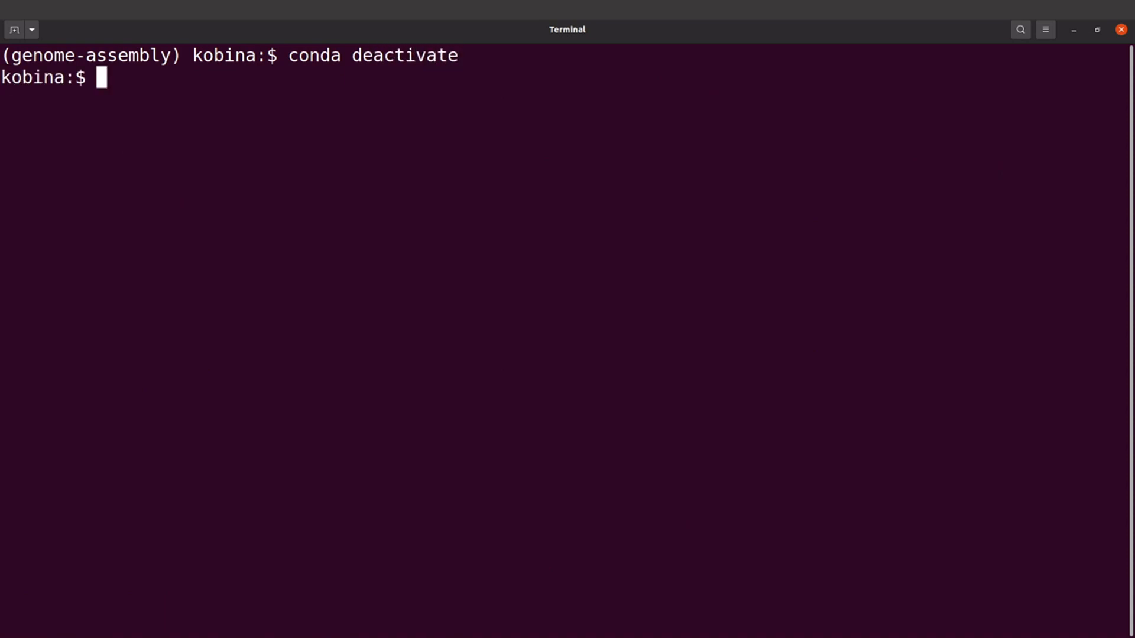